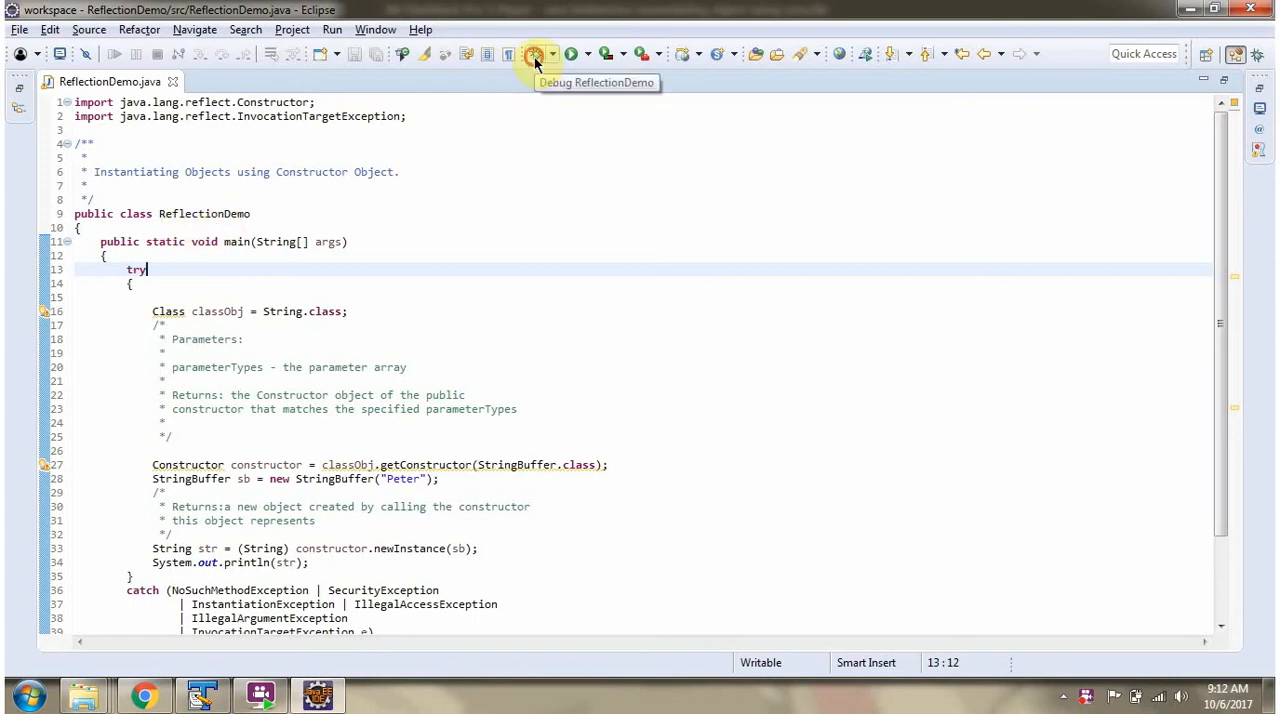
Step: Launch ReflectionDemo in the debugger so it suspends at the line 16 breakpoint
click(536, 54)
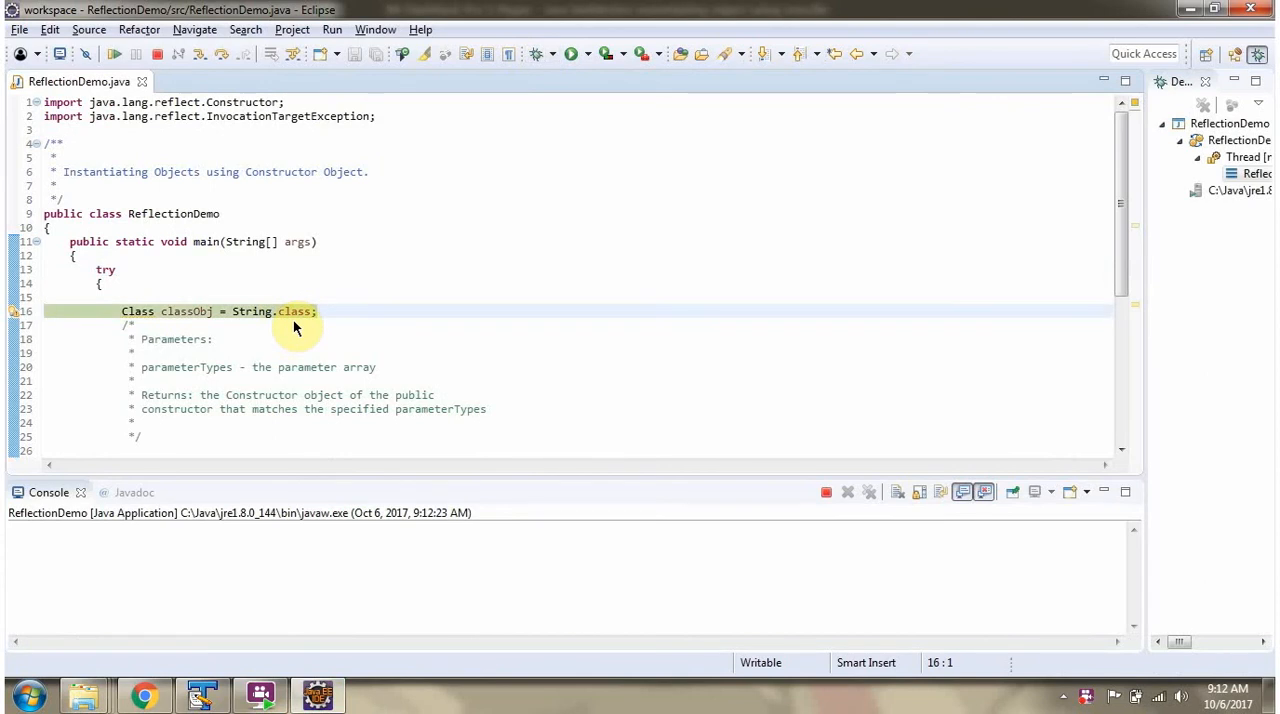
mouse_move(198, 332)
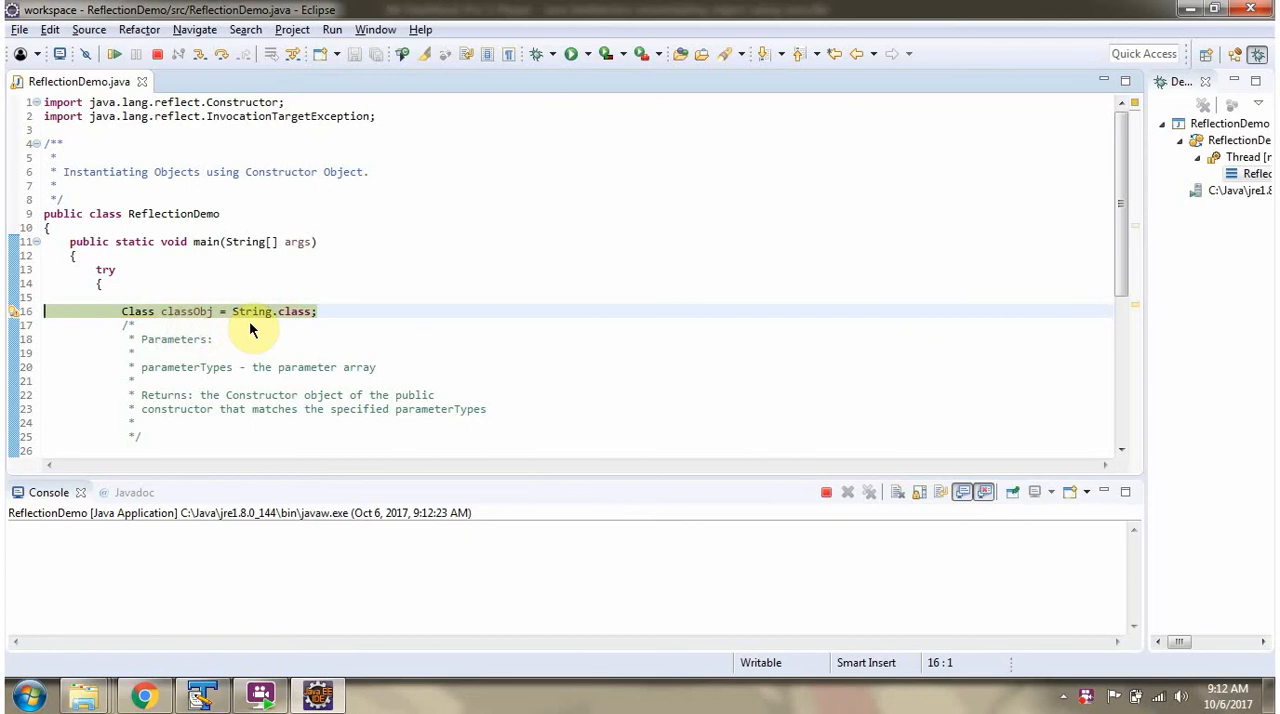
Step: Scroll the editor down toward the getConstructor(StringBuffer.class) breakpoint on line 27
scroll(down, 3)
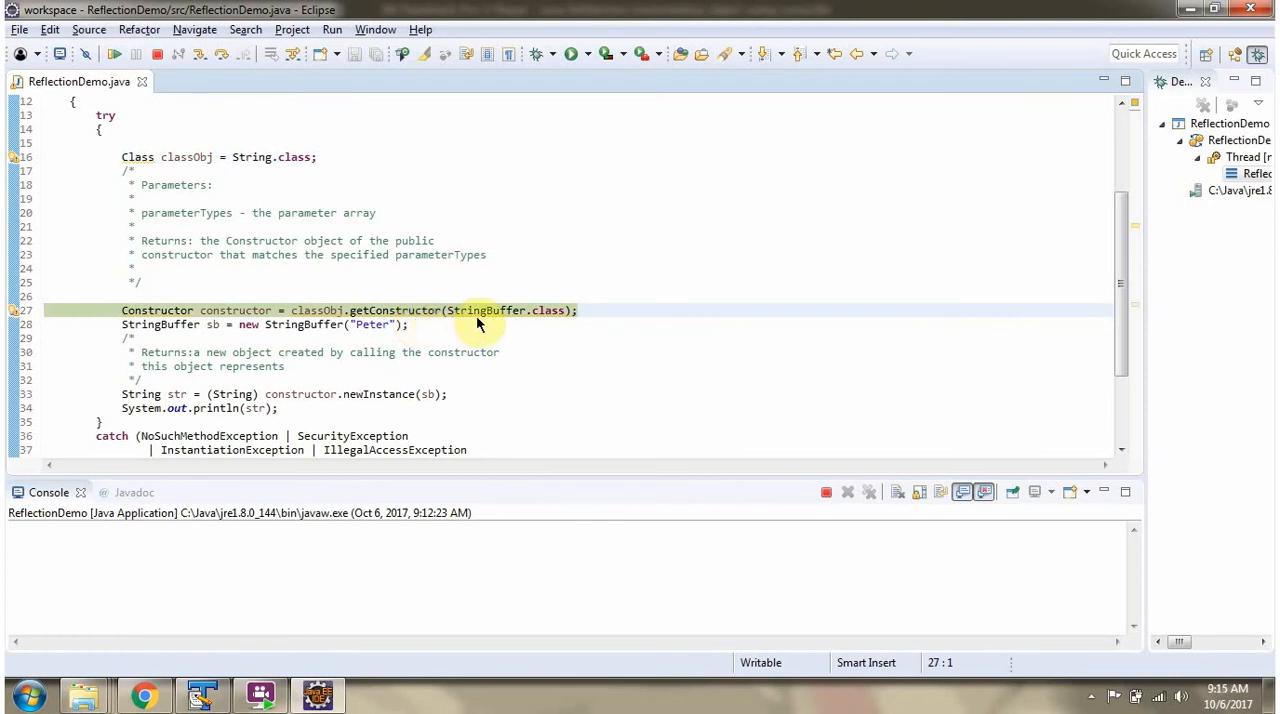
mouse_move(443, 325)
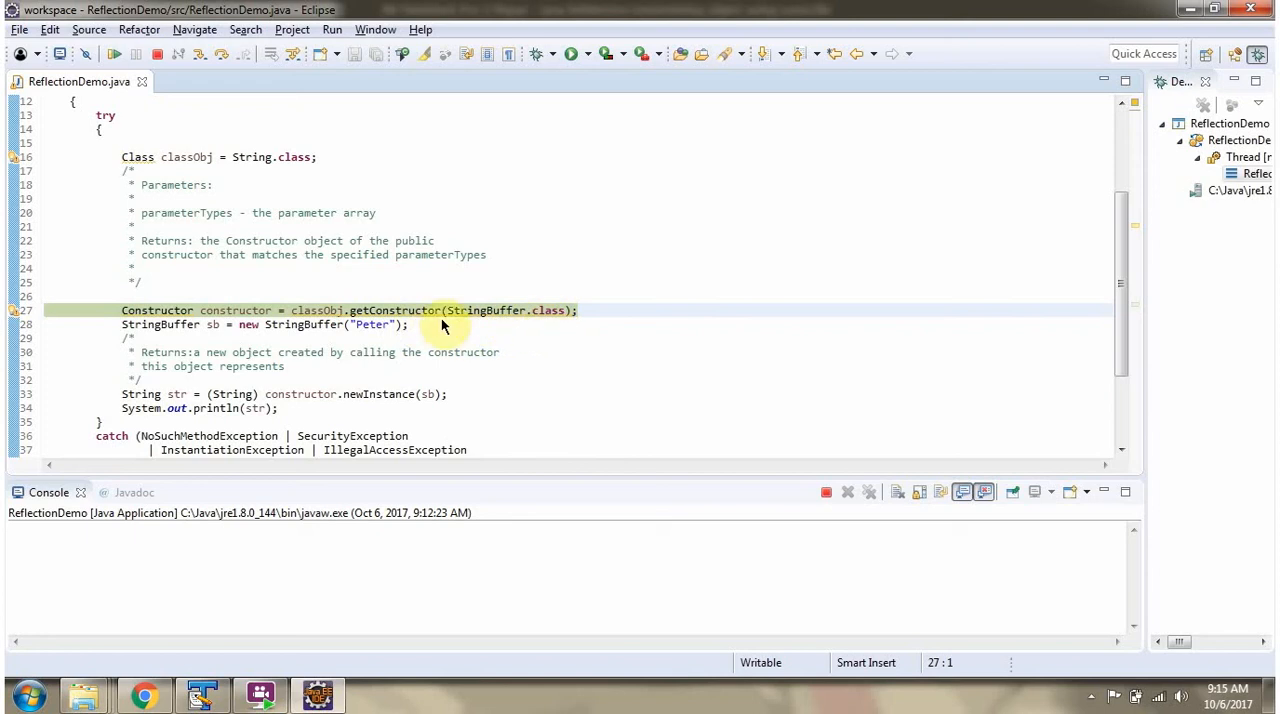
mouse_move(350, 324)
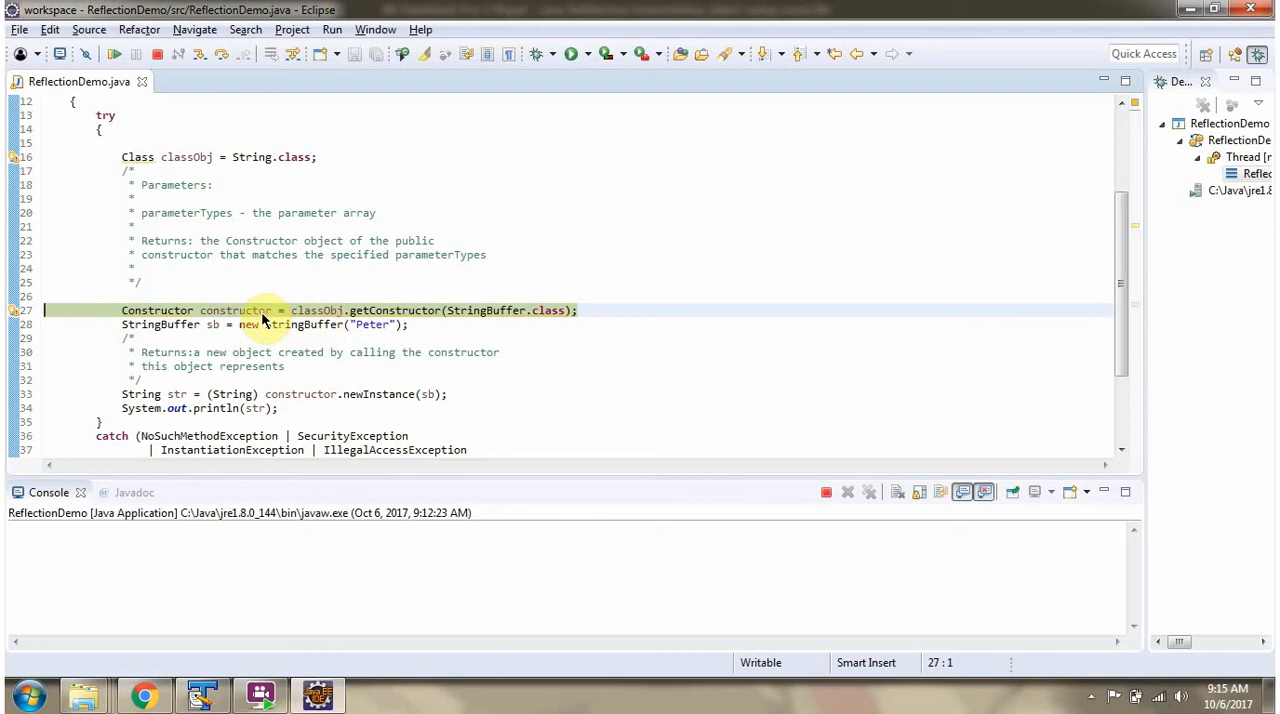
mouse_move(267, 323)
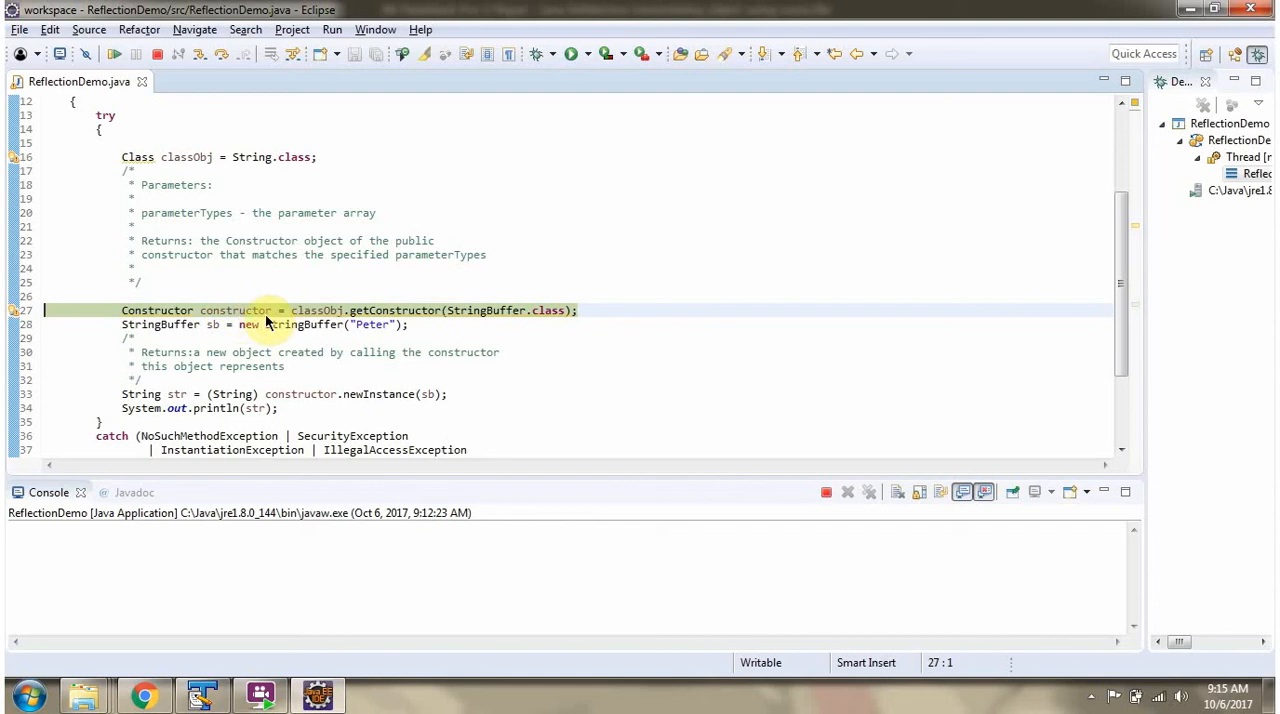
mouse_move(520, 312)
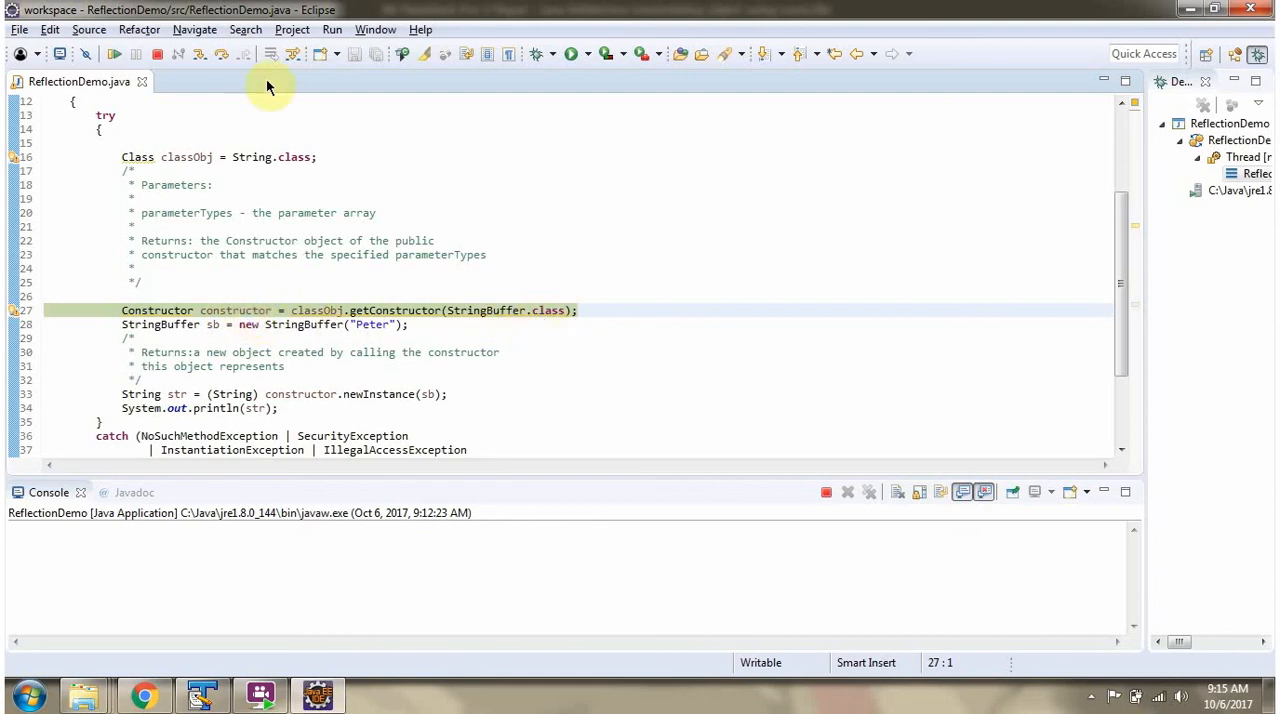
Step: Step through the newInstance and println lines so the console prints 'Peter'
click(280, 393)
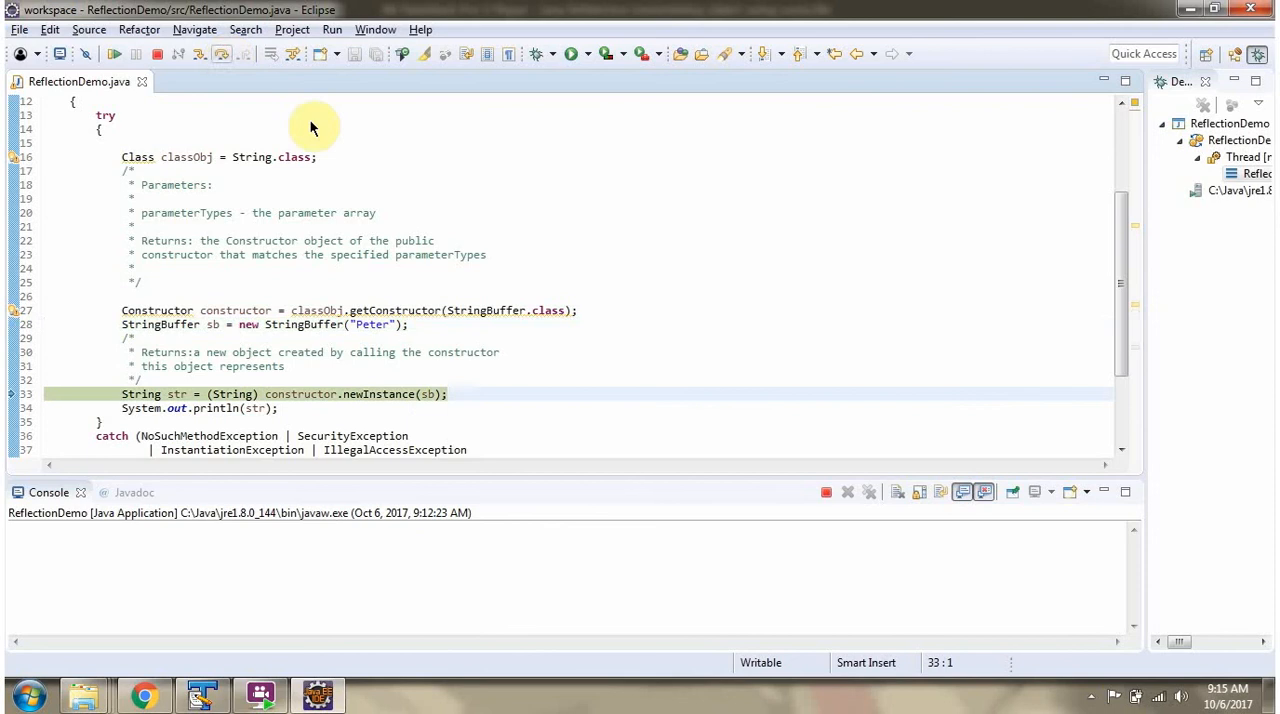
mouse_move(368, 410)
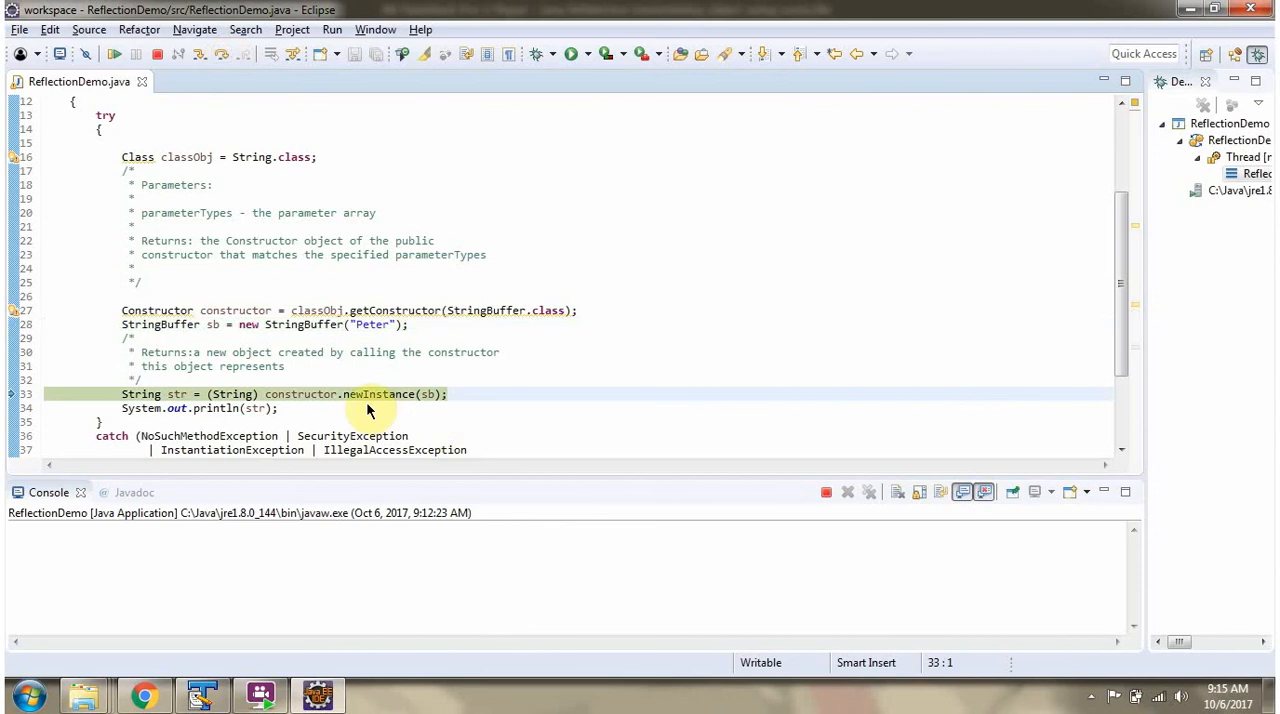
mouse_move(318, 411)
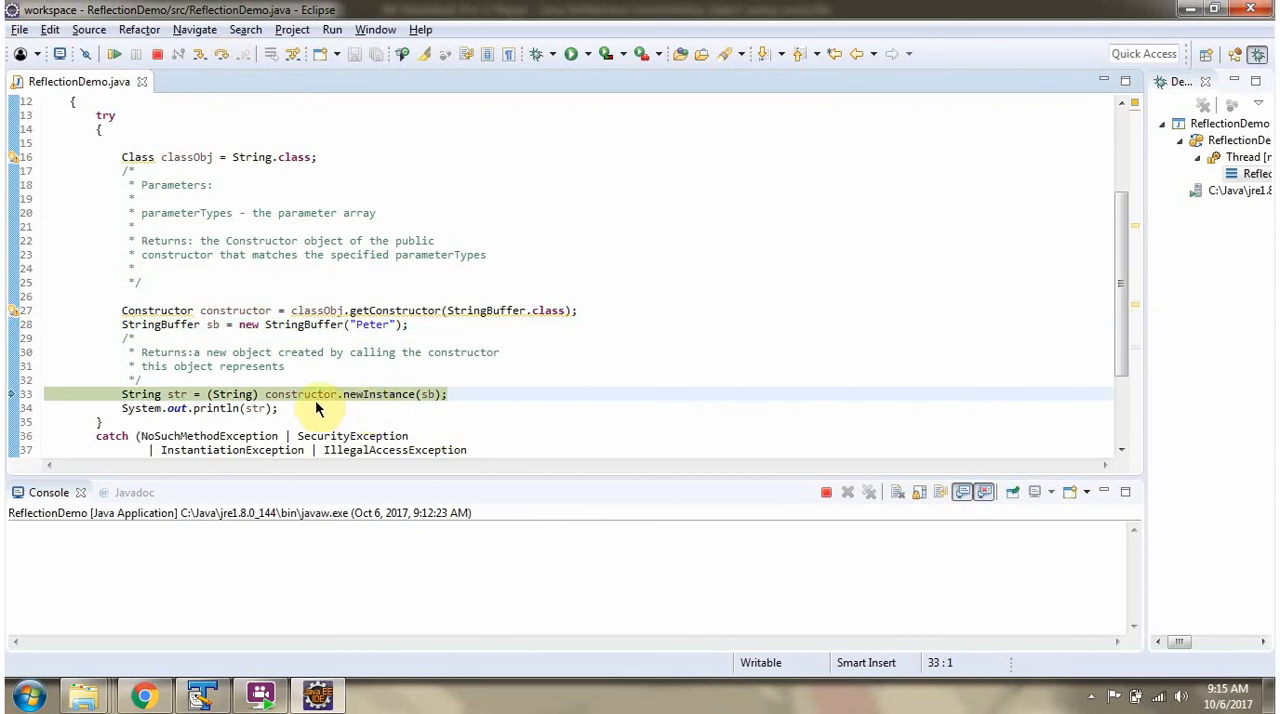
mouse_move(428, 393)
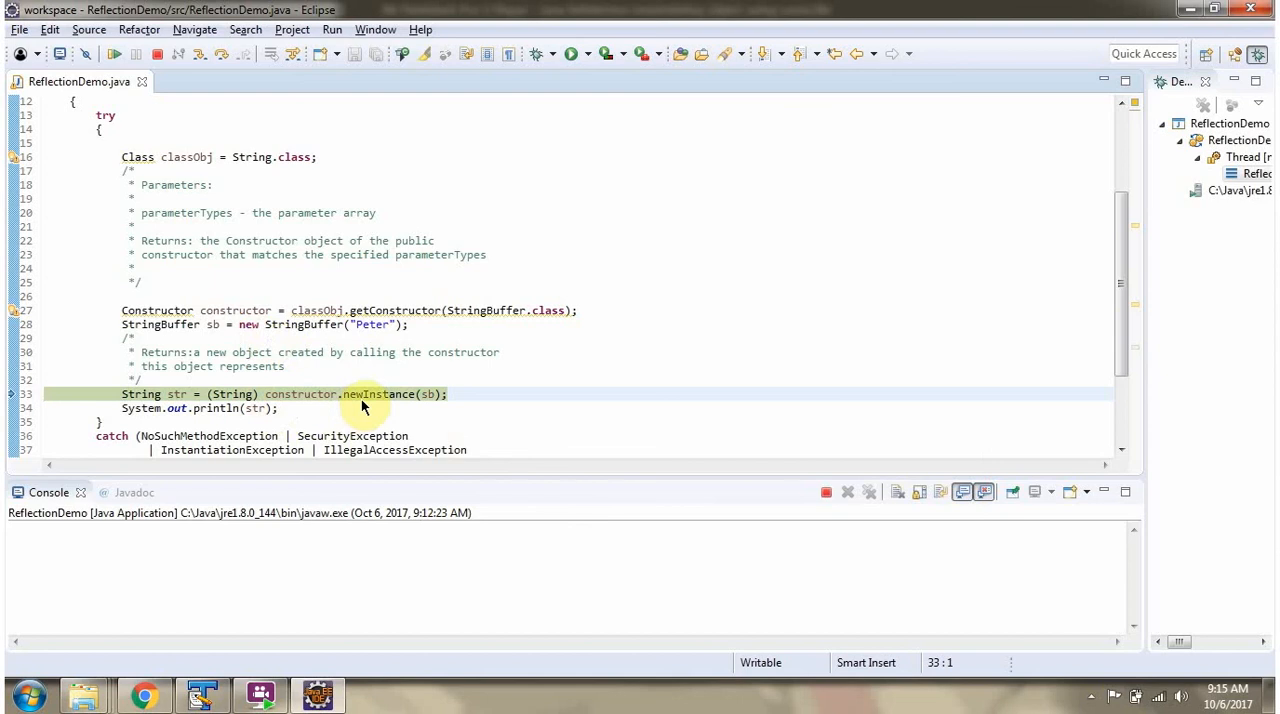
mouse_move(184, 400)
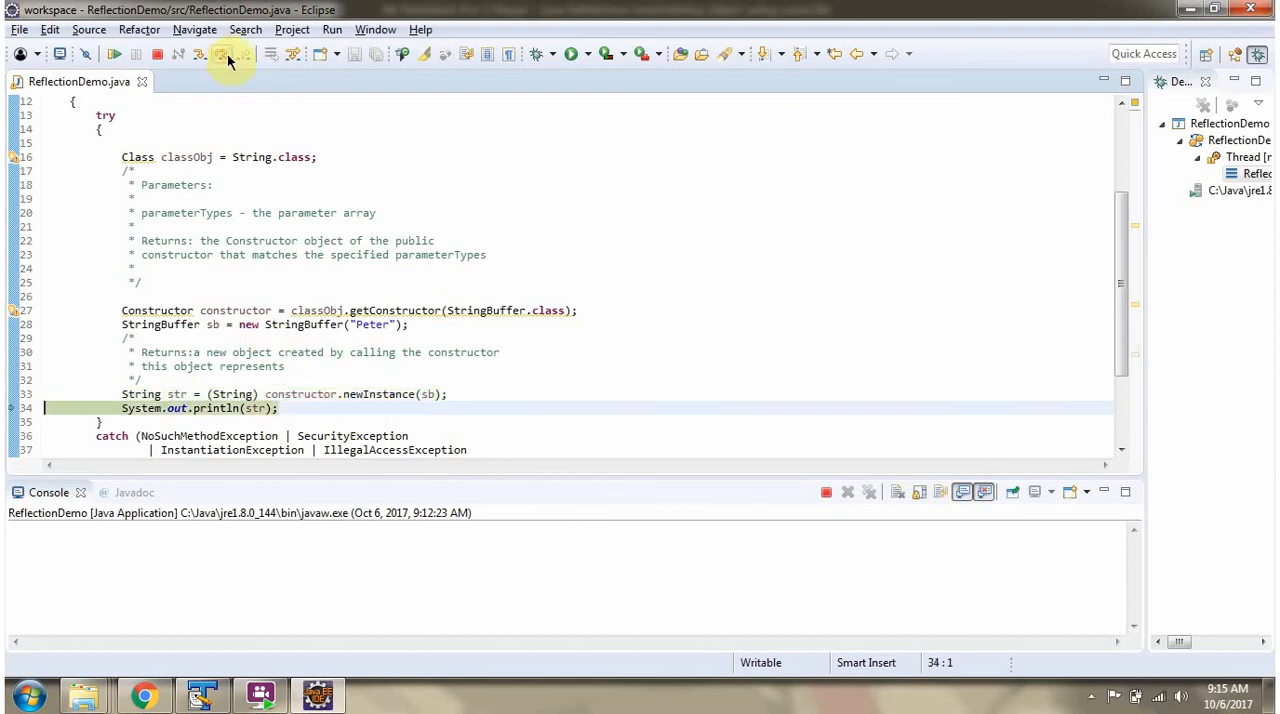
click(230, 55)
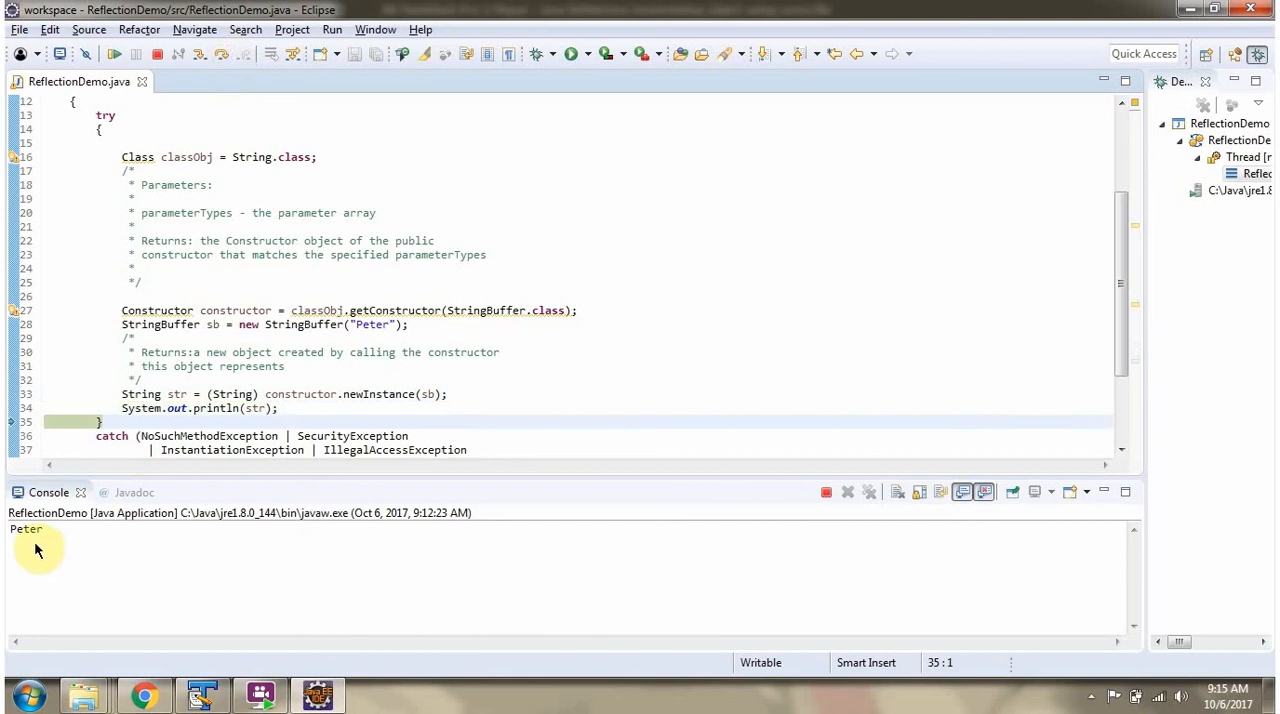
mouse_move(990, 363)
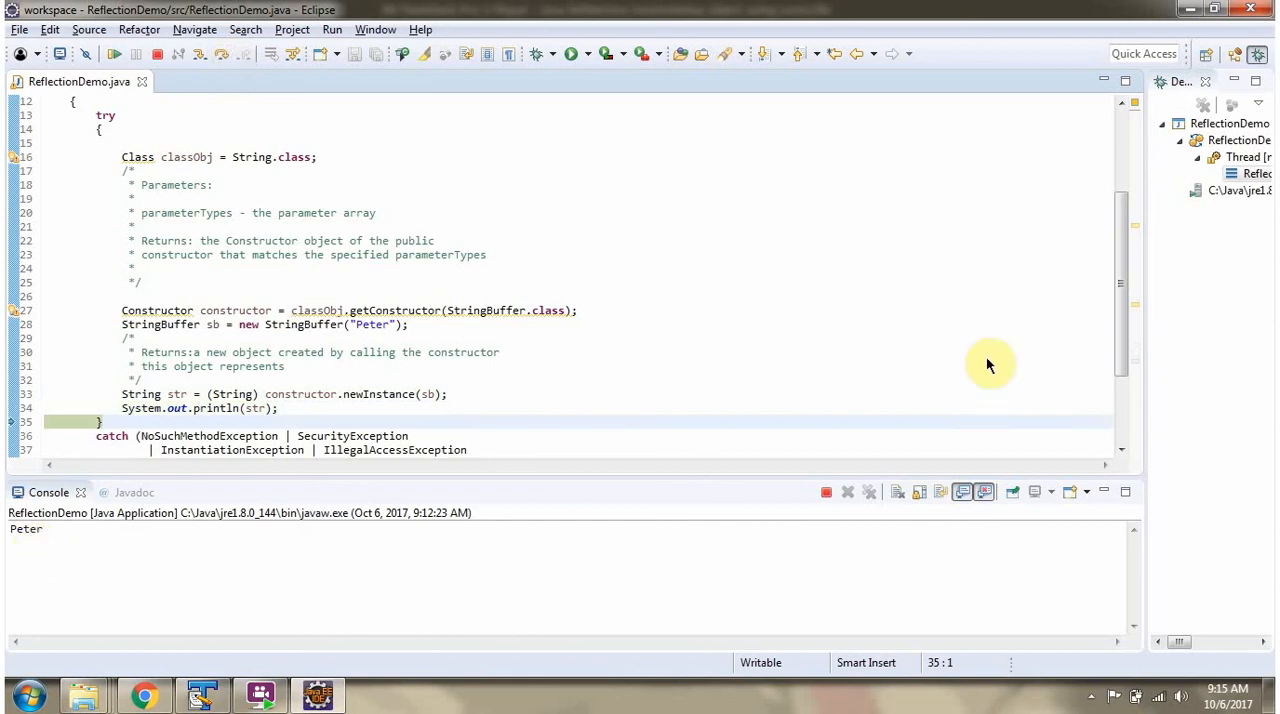